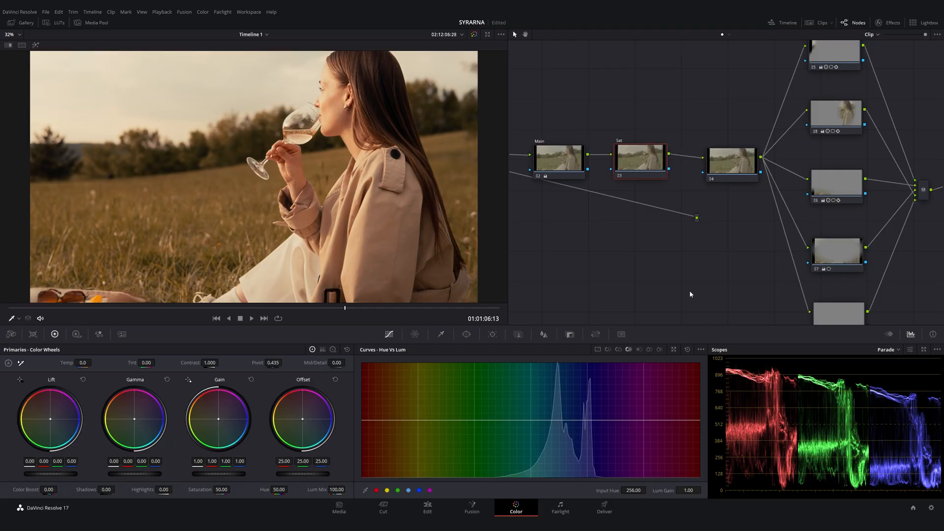
- Show the Sat node's context menu with its HSV colour space and enabled channels
right_click(637, 160)
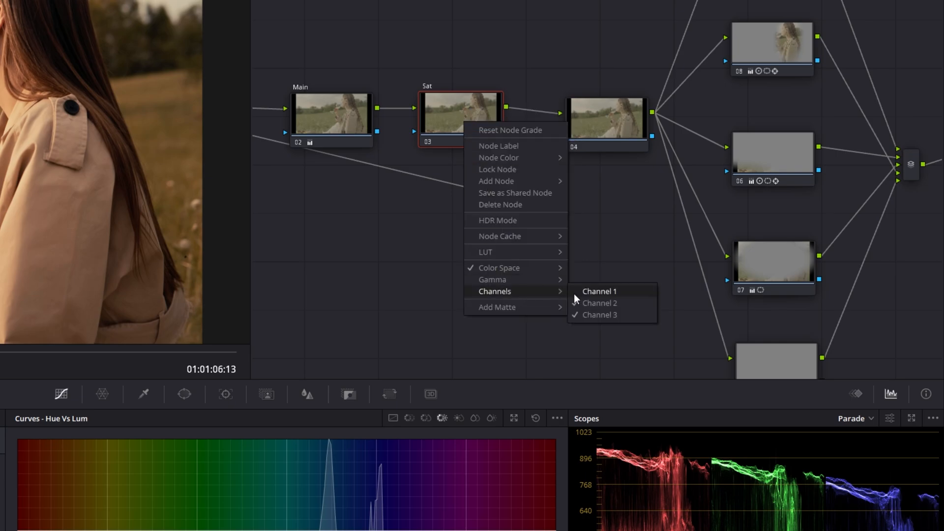
mouse_move(456, 122)
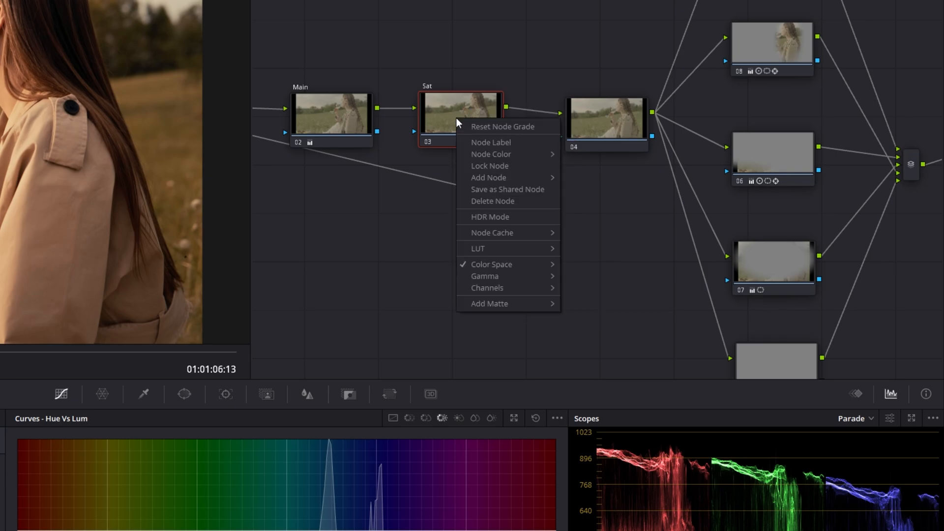
mouse_move(487, 287)
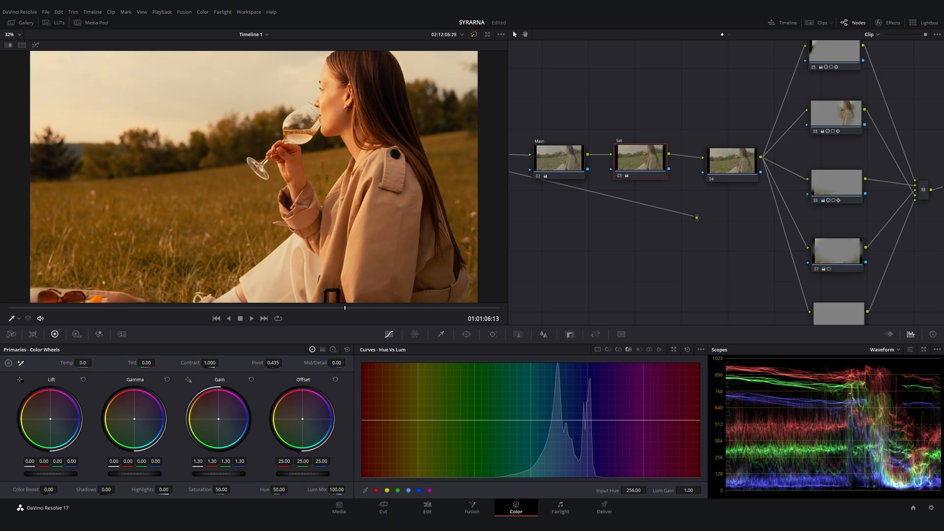
- Drag the Sat node's Gain master wheel upward to increase saturation
drag(218, 419, 218, 421)
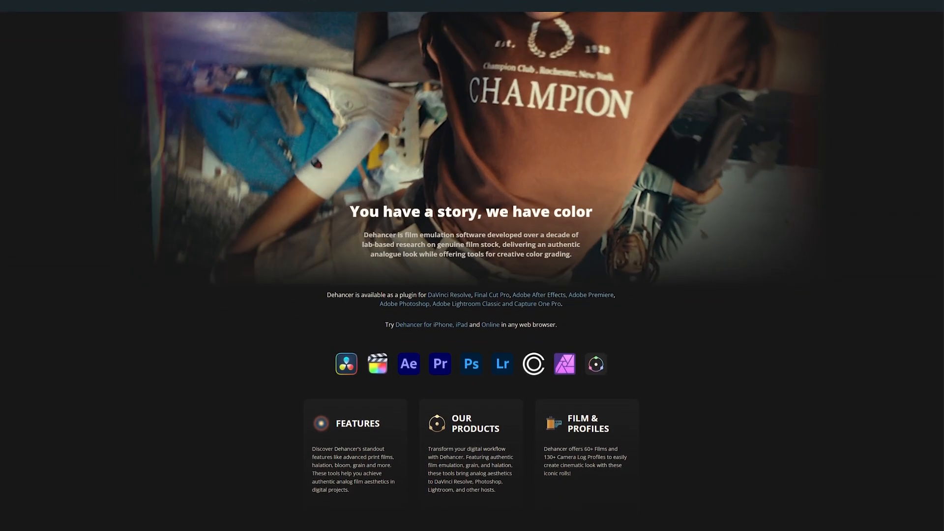
- Scroll down to the Dehancer Pro checkout total of 494.10 USD
scroll(down, 3)
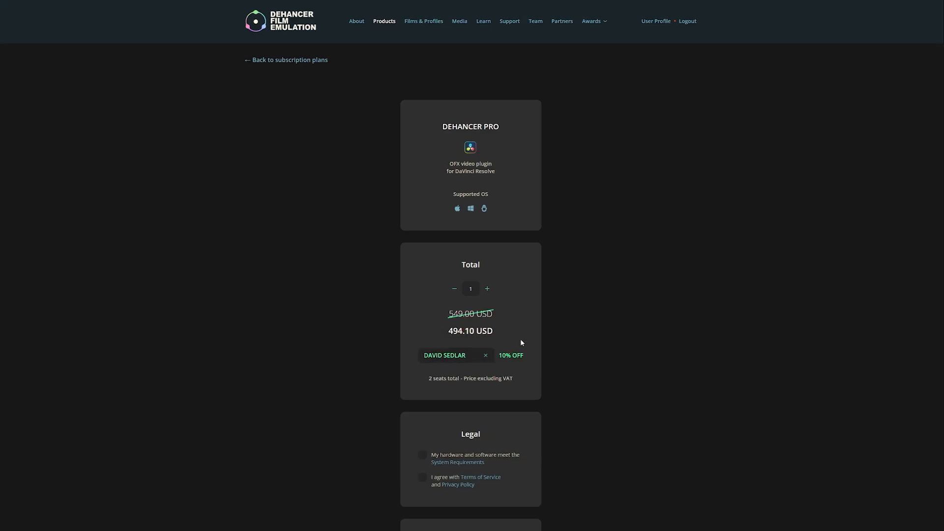
scroll(down, 3)
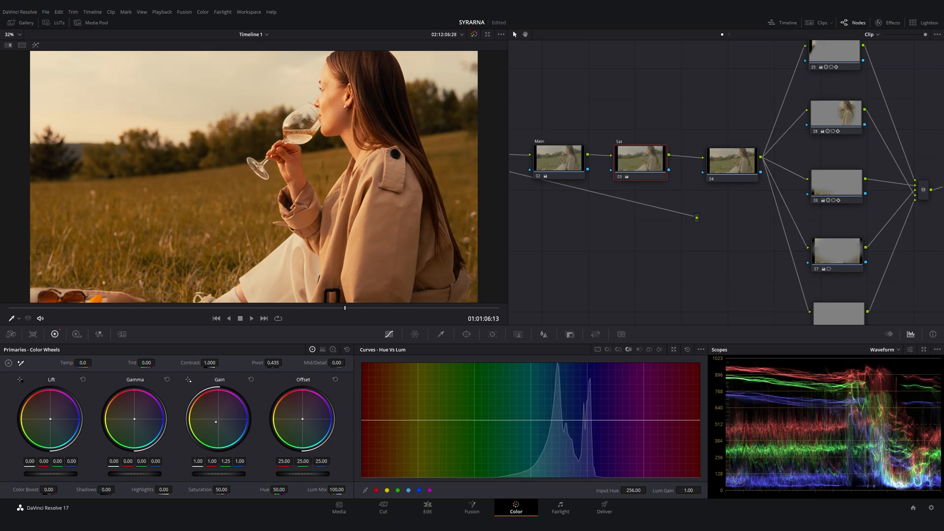
- Show the Resolve FX effects Library panel beside the node graph
click(887, 22)
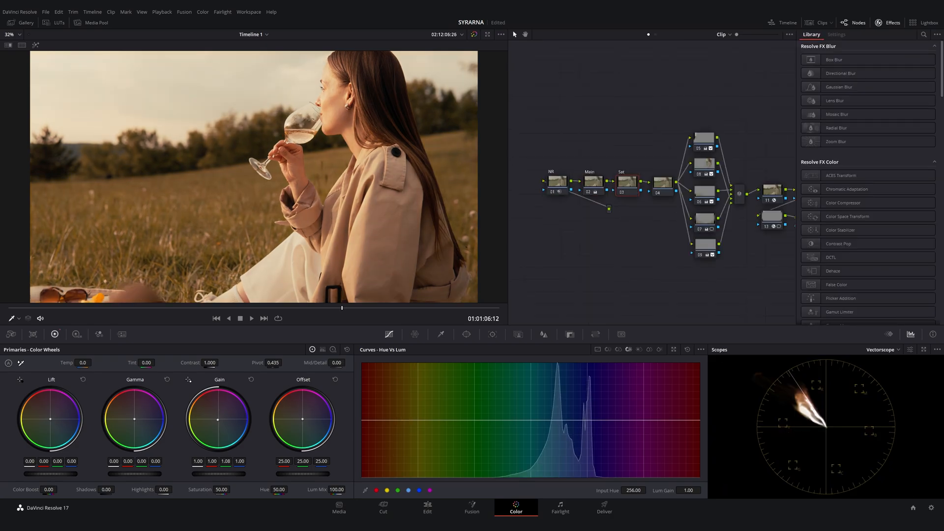